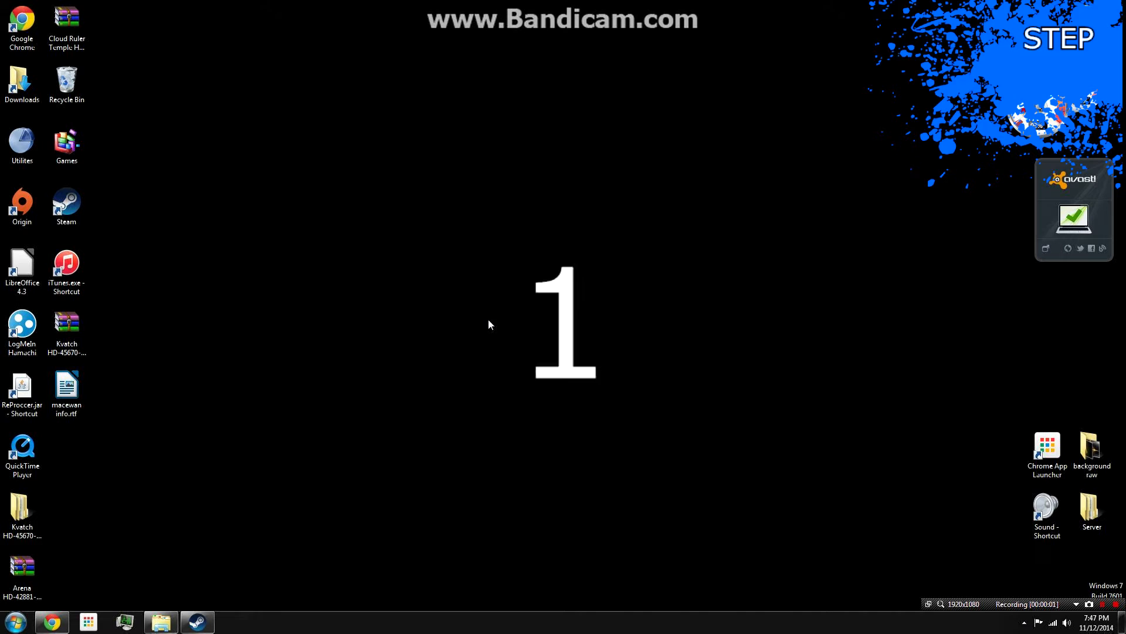
- Download the SKSE 7z archive from skse.silverlock.org in Chrome
left_click(50, 622)
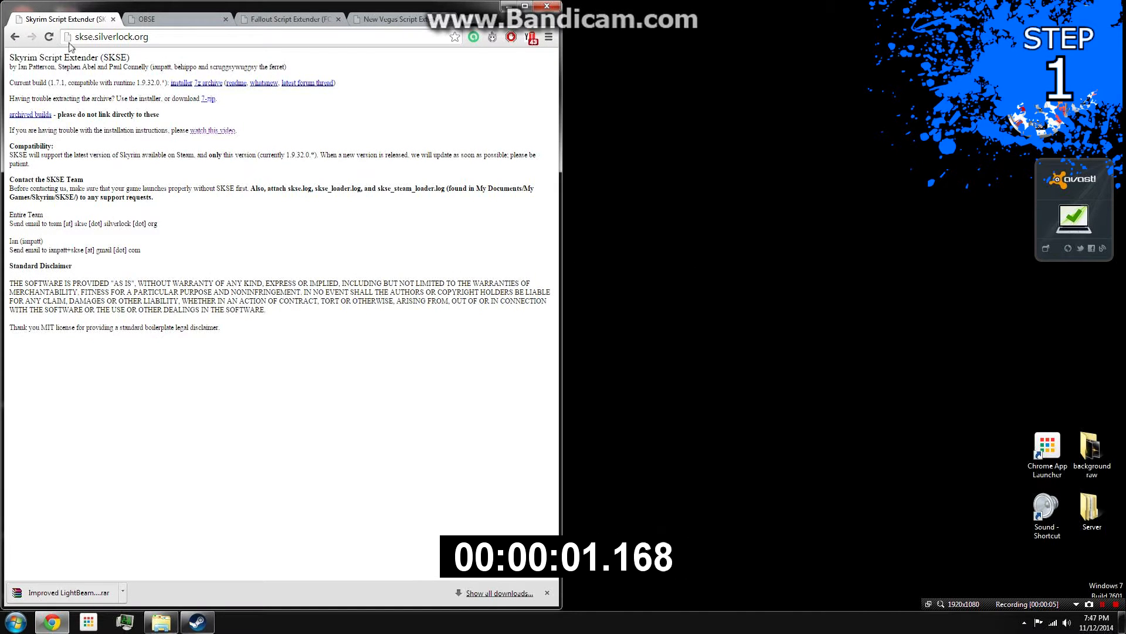
mouse_move(287, 82)
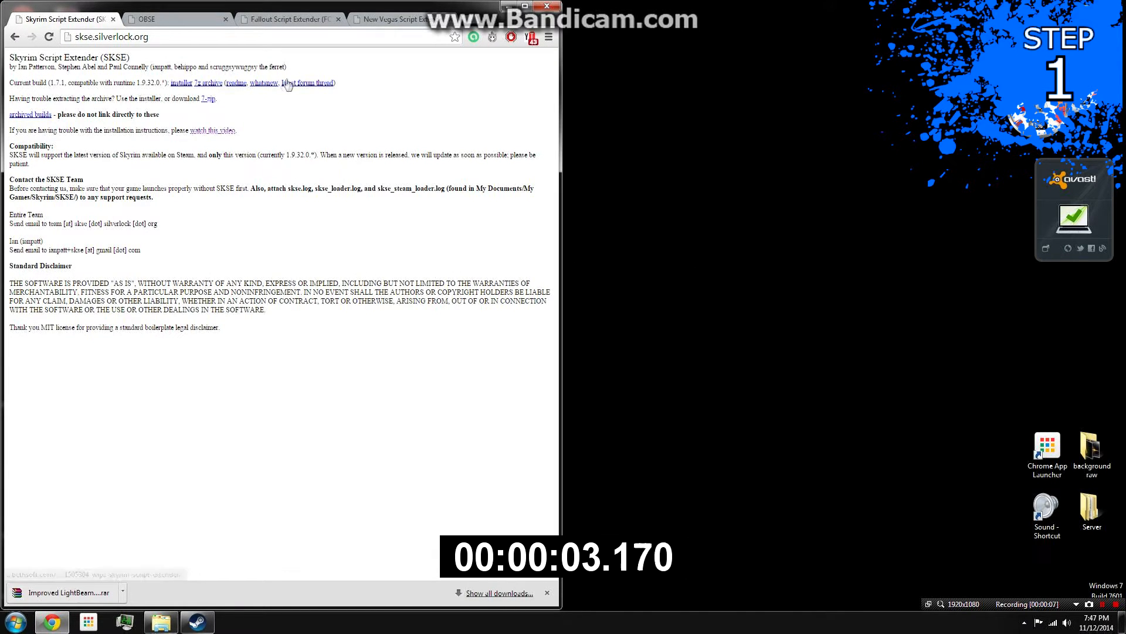
left_click(181, 82)
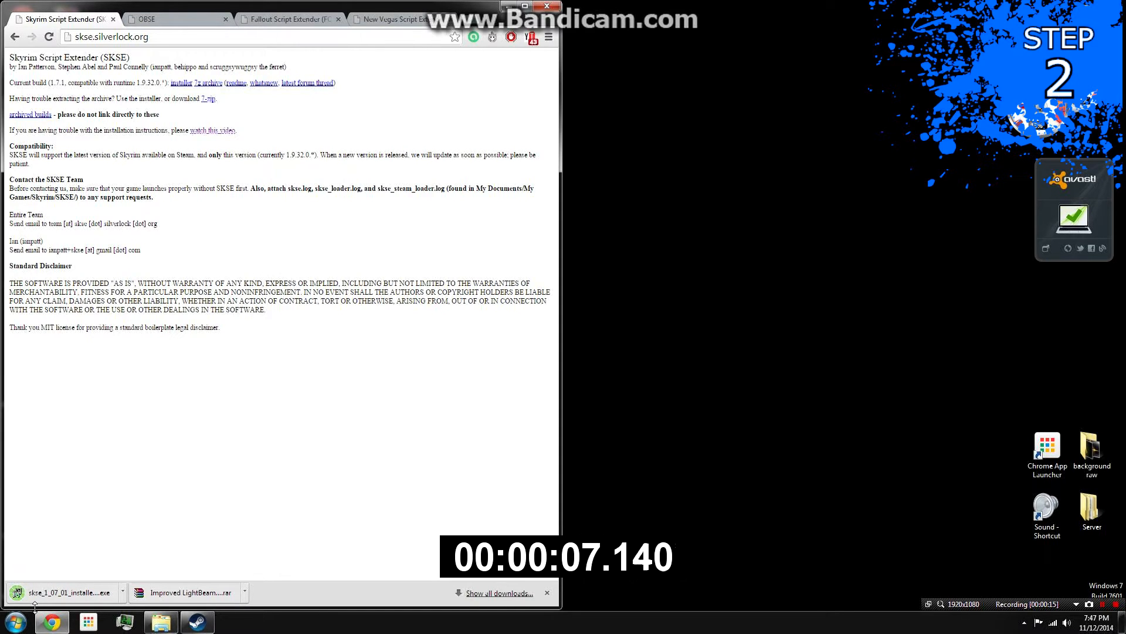
mouse_move(209, 82)
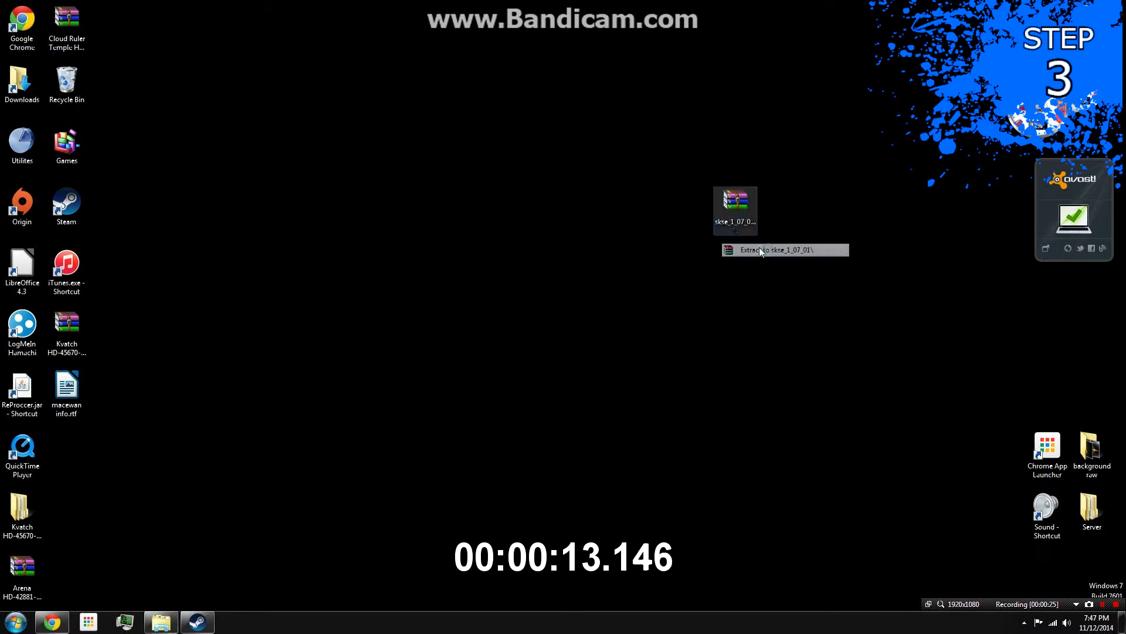
- Extract the archive to a skse_1_07_01 folder on the desktop and view its contents
left_click(762, 249)
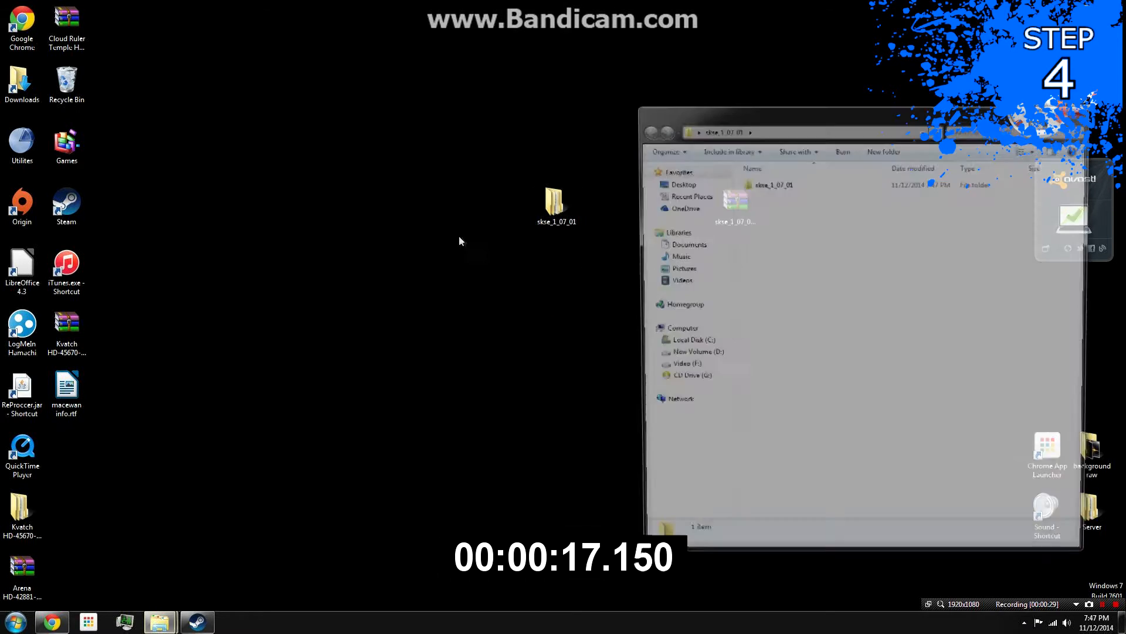
double_click(772, 184)
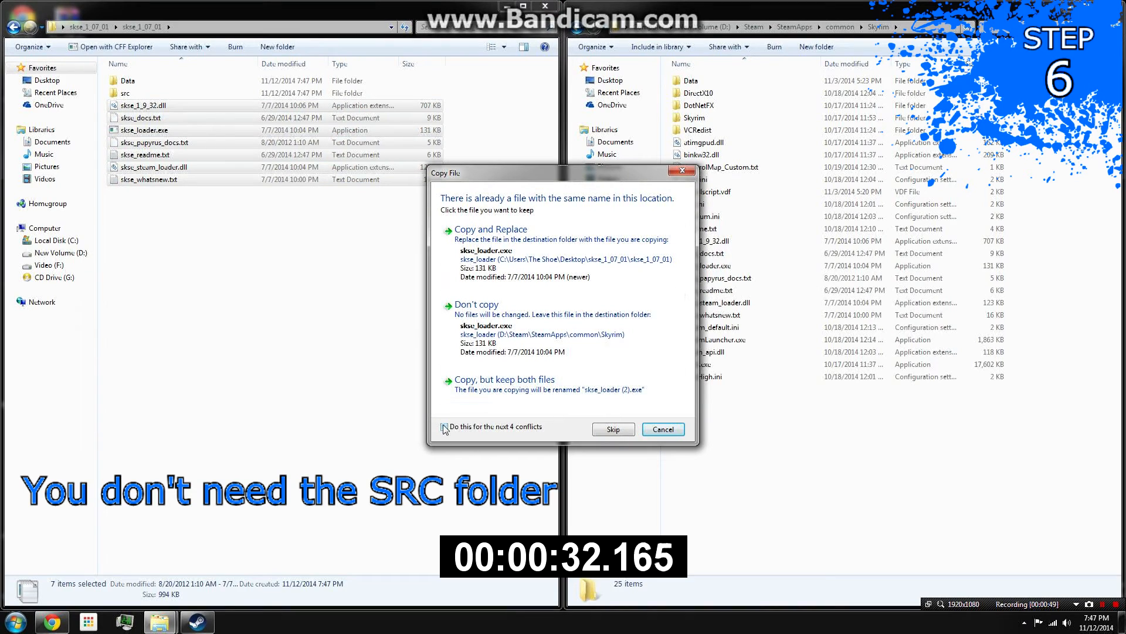
- Copy the SKSE loader and DLLs into Steam\SteamApps\common\Skyrim, replacing existing files
right_click(127, 79)
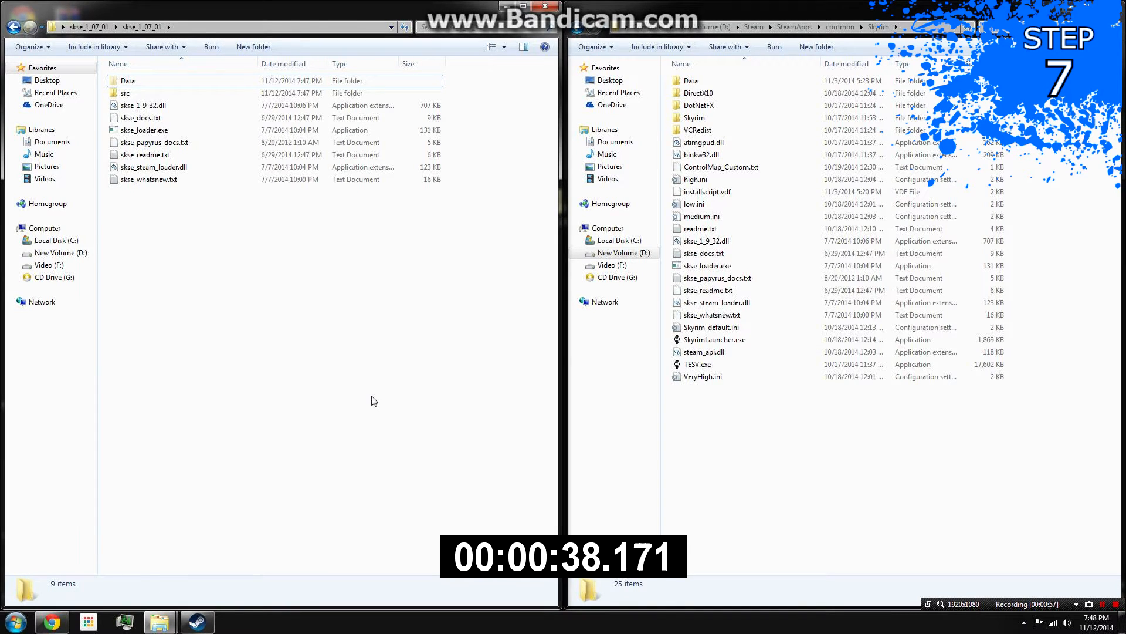
- Move the SKSE Data folder to the desktop and bring up its archiving options
left_click(546, 7)
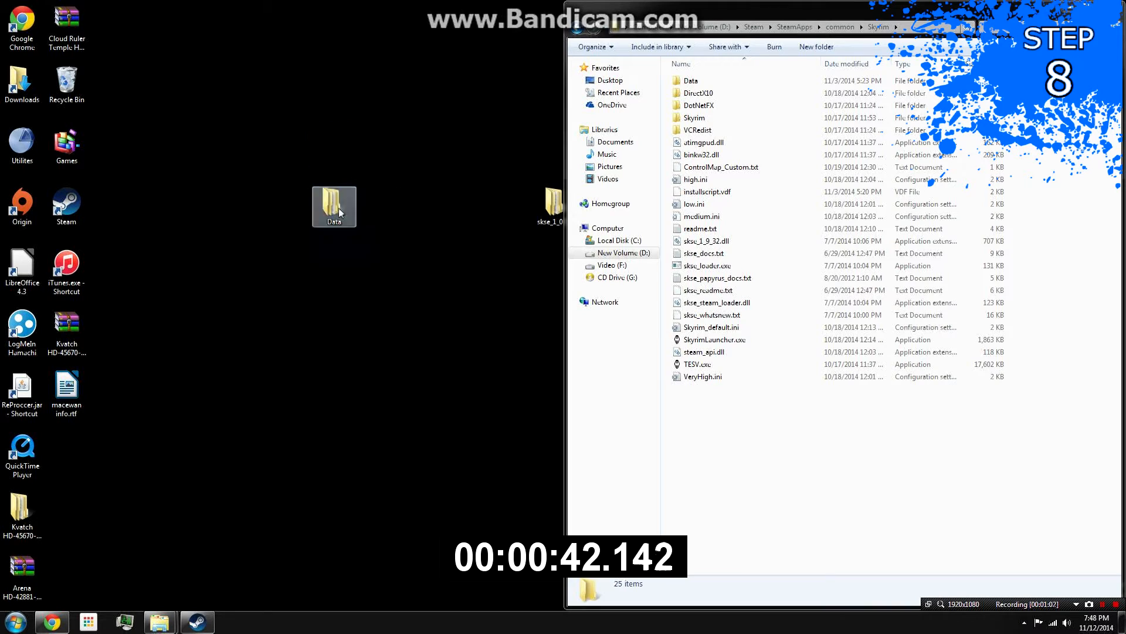
right_click(334, 206)
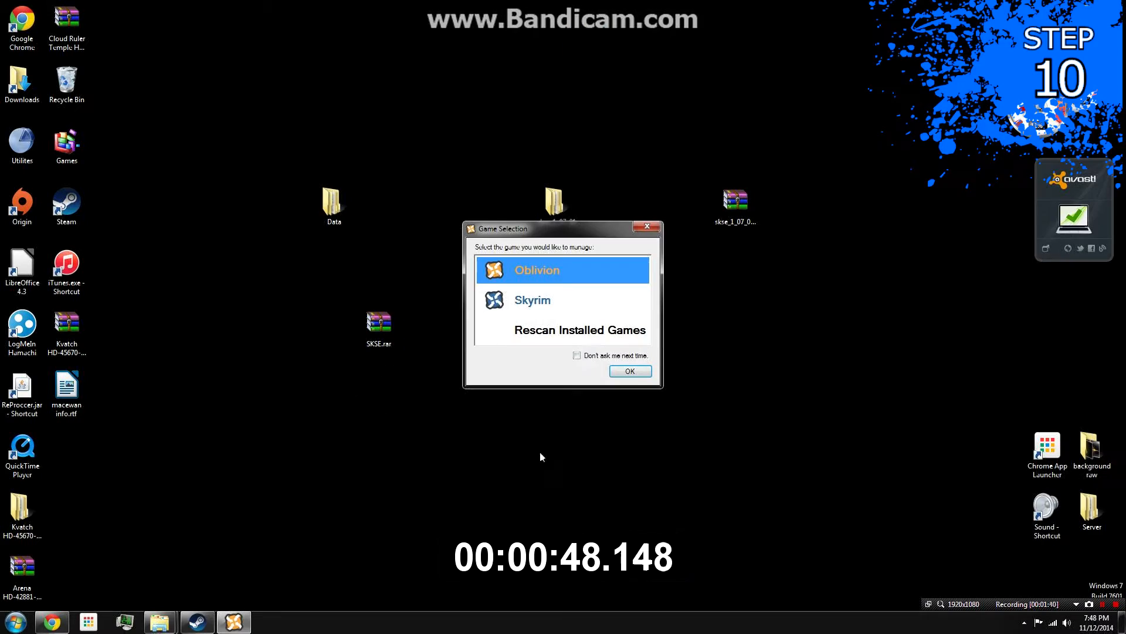
- Choose Skyrim in Nexus Mod Manager's Game Selection dialog
left_click(629, 371)
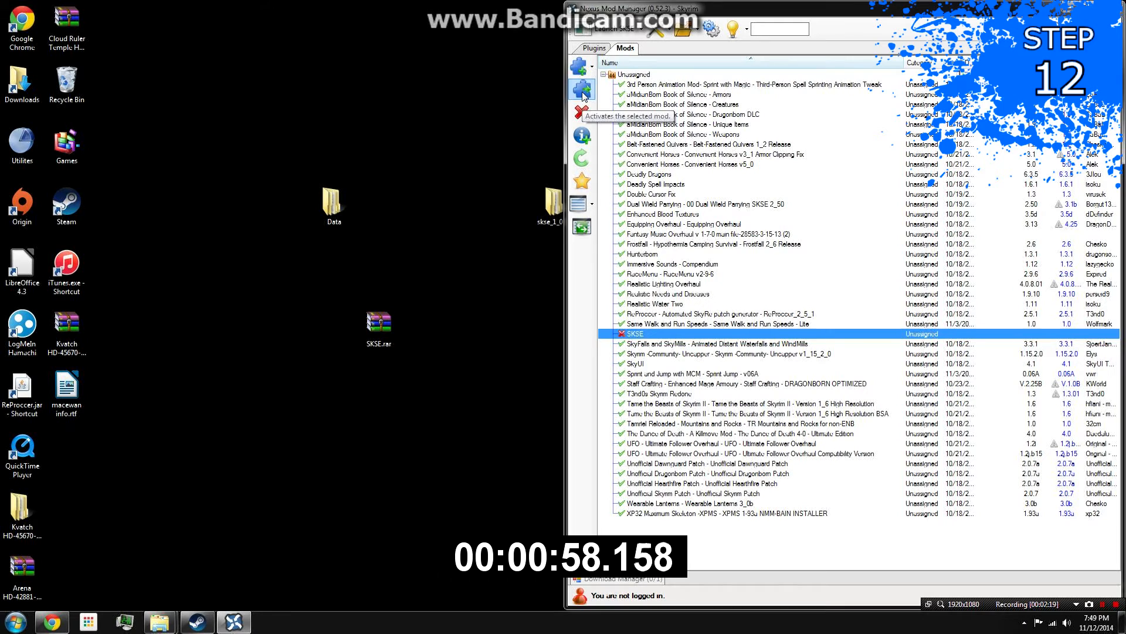
- Activate the SKSE mod added from SKSE.rar in the Mods list
left_click(581, 90)
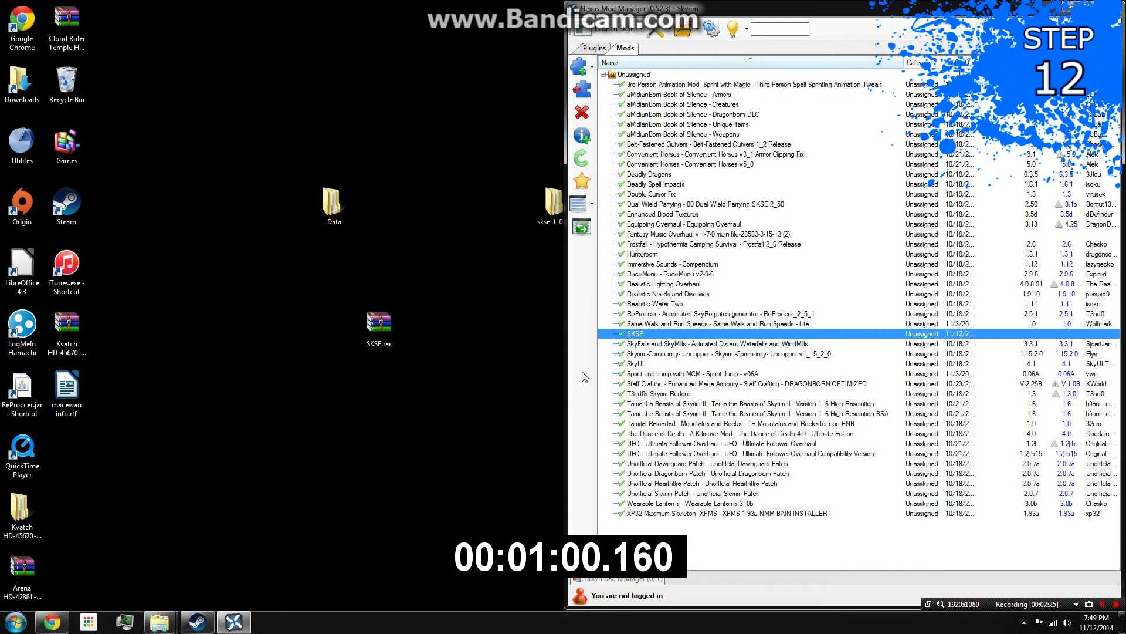